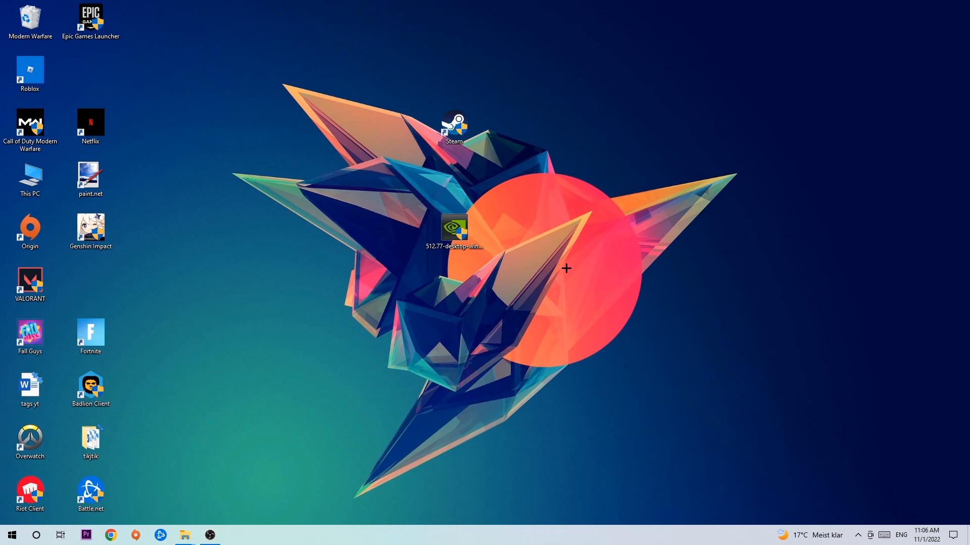
mouse_move(468, 155)
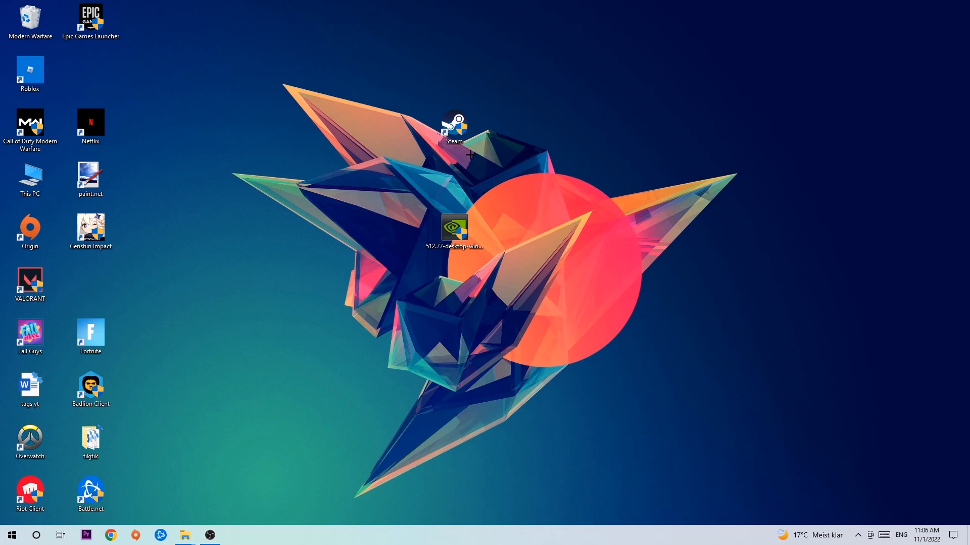
mouse_move(472, 142)
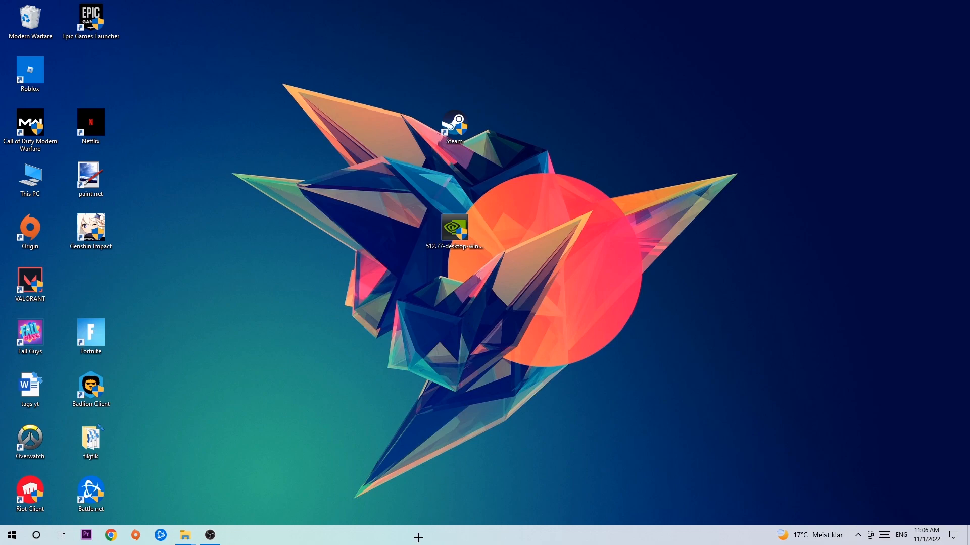
mouse_move(461, 487)
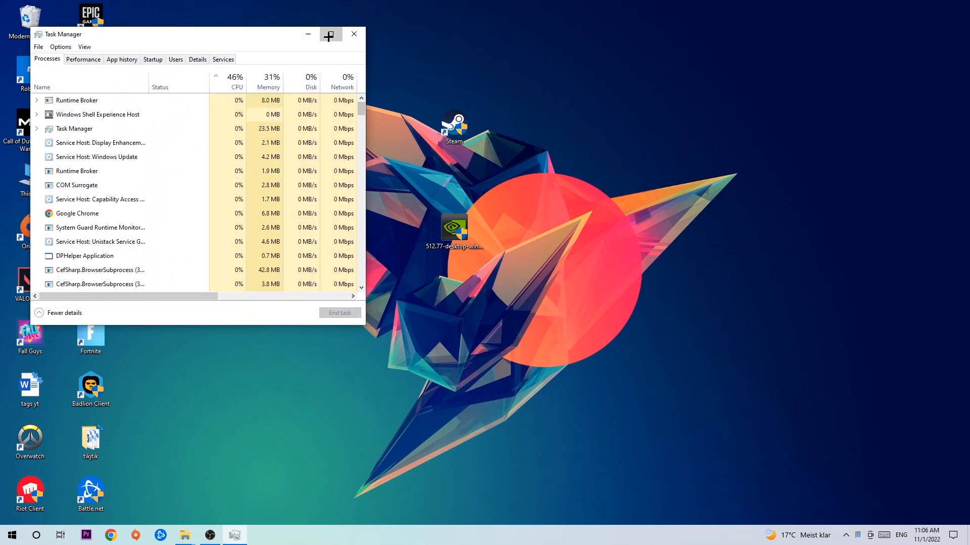
Step: Maximize Task Manager and bring up the actions menu for the Google Chrome process
left_click(329, 34)
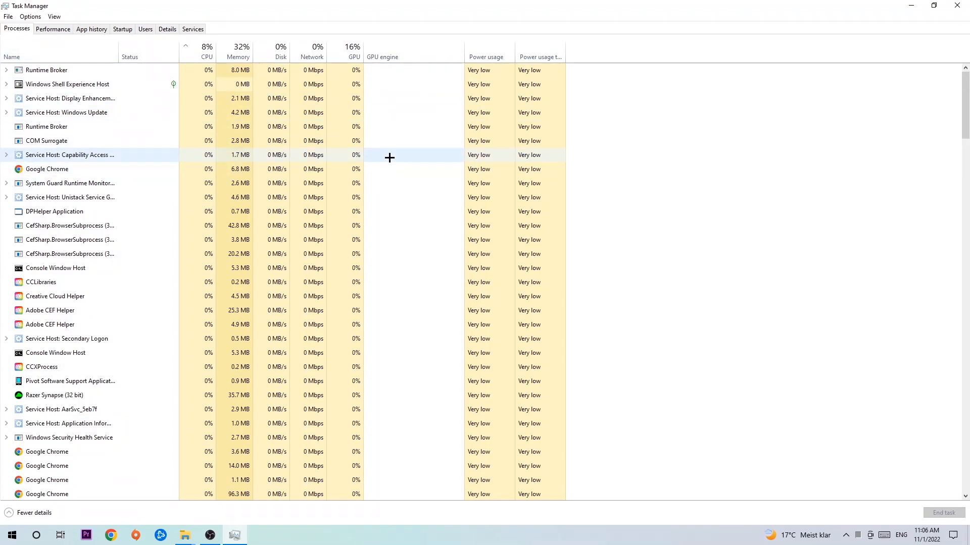
left_click(48, 169)
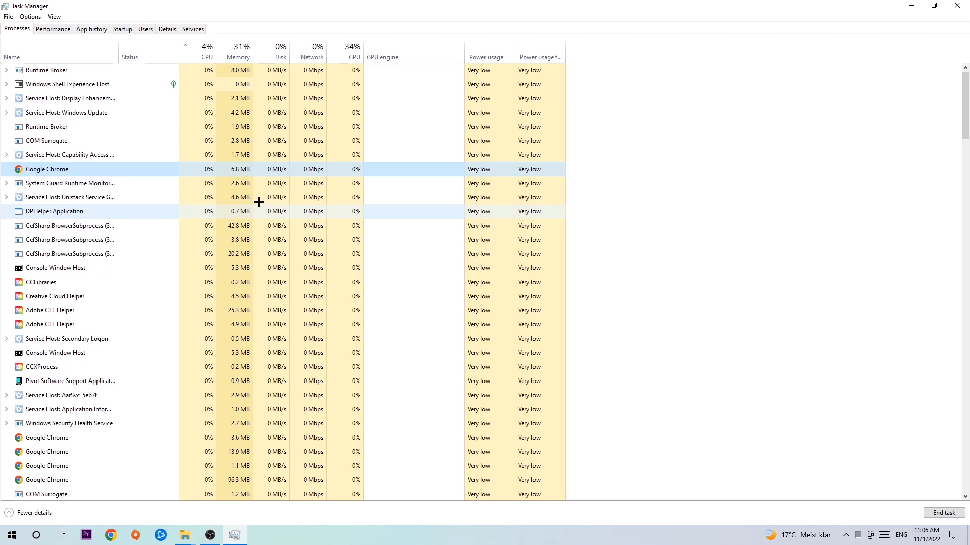
right_click(47, 169)
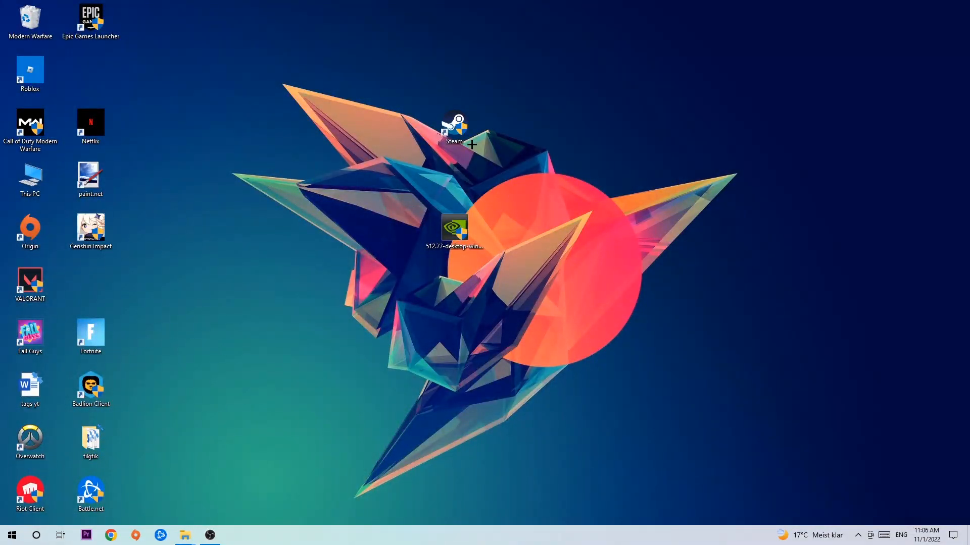
Step: Reposition the Steam desktop shortcut lower and further left, then bring up its context menu
left_click_drag(454, 127, 574, 180)
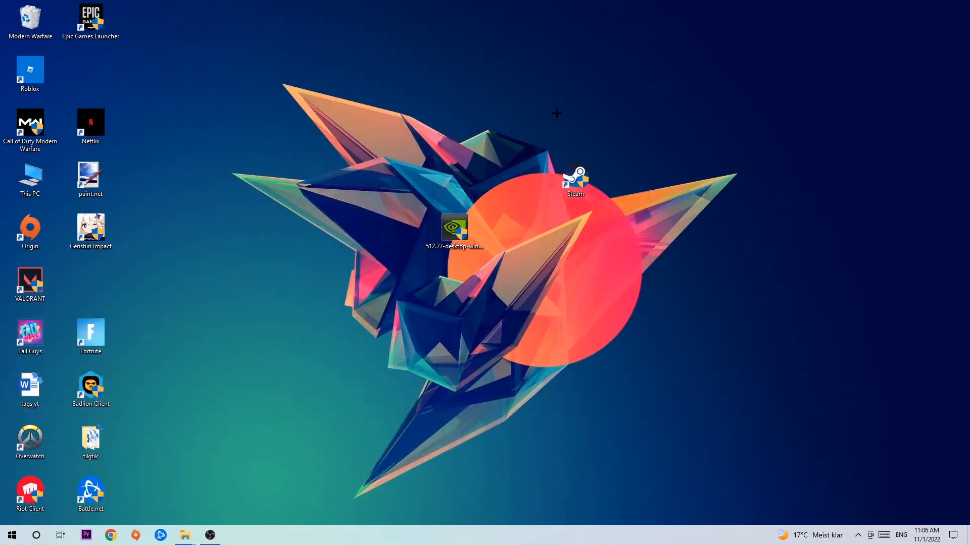
left_click_drag(575, 180, 454, 129)
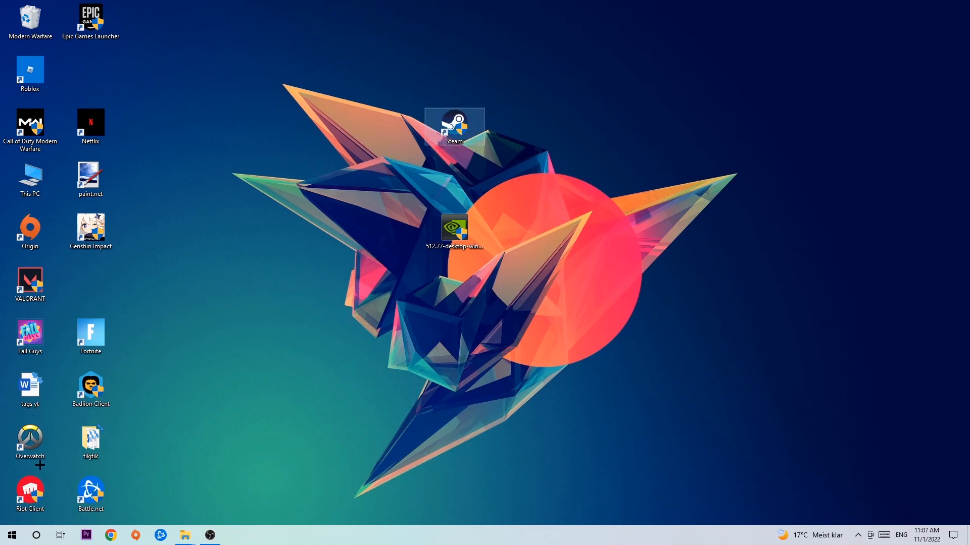
left_click(10, 536)
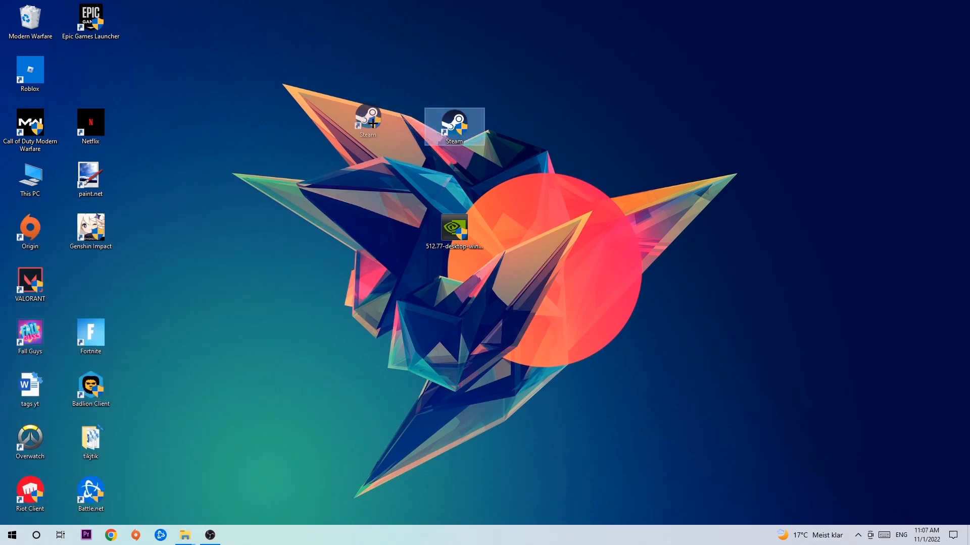
right_click(453, 126)
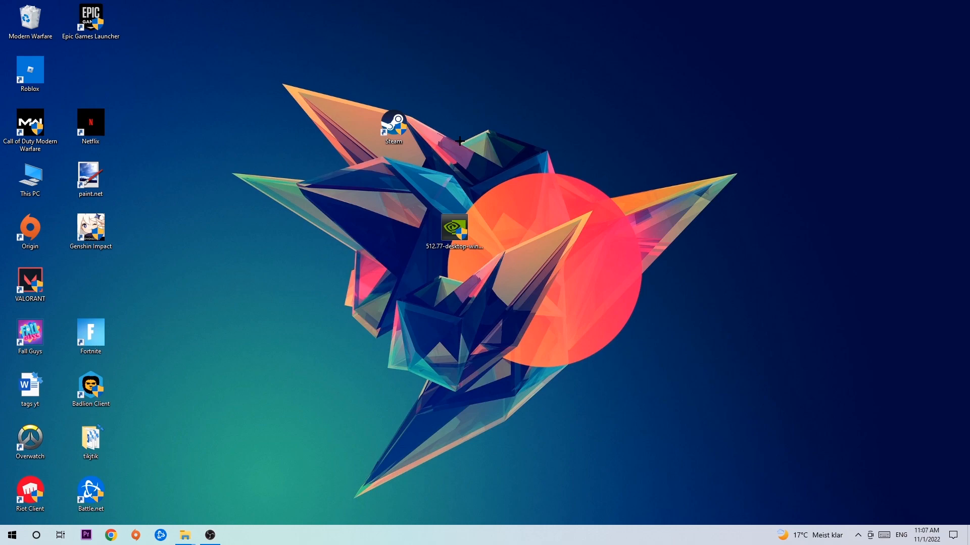
mouse_move(444, 131)
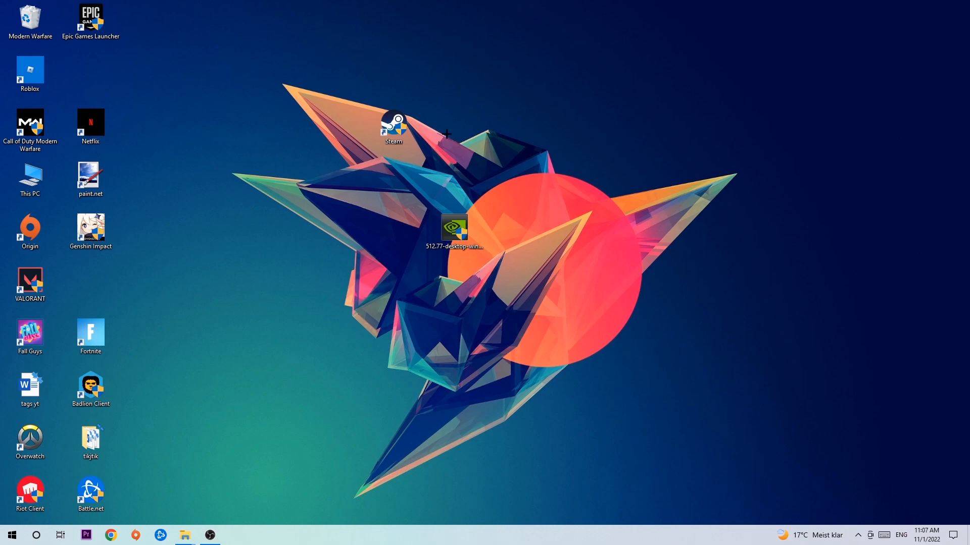
left_click_drag(393, 123, 321, 161)
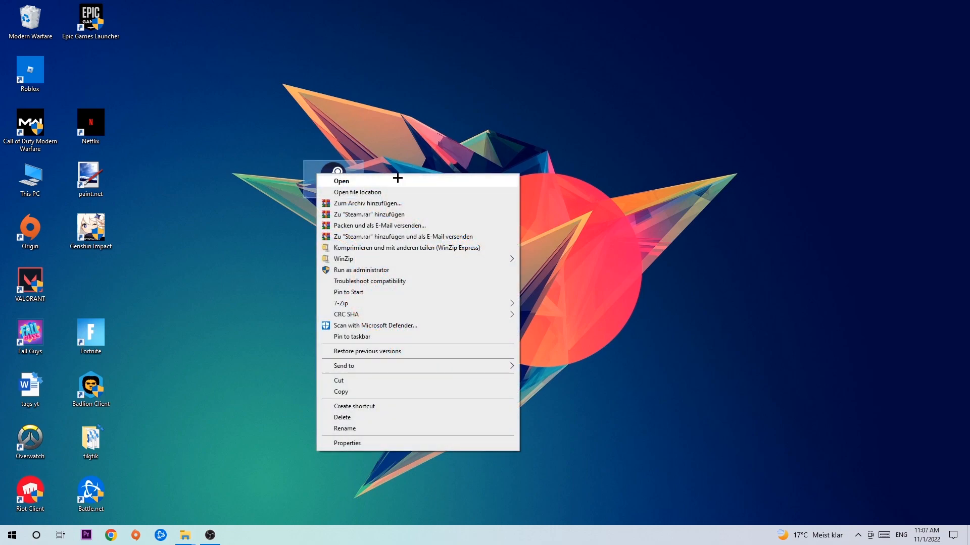
Step: Show the Compatibility settings in the Steam shortcut's Properties dialog
left_click(347, 442)
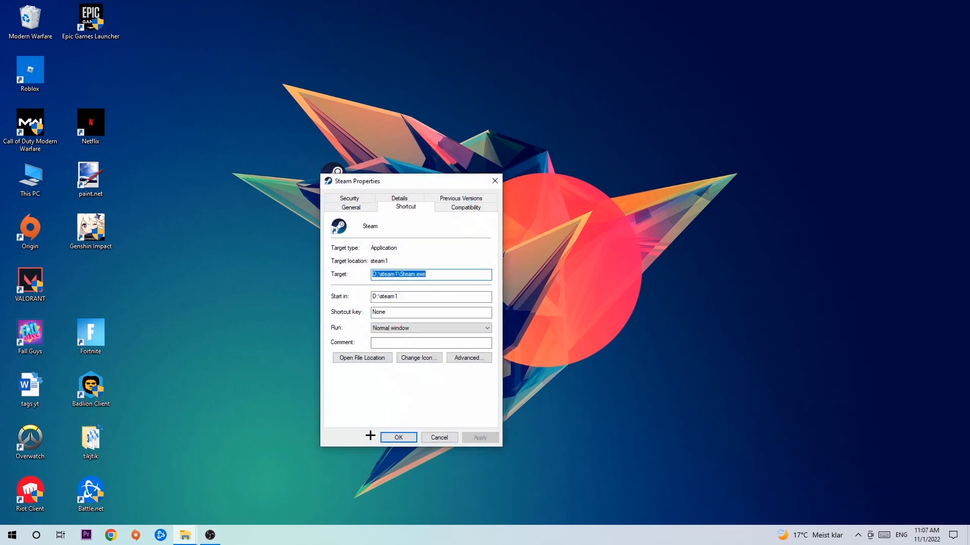
left_click(464, 206)
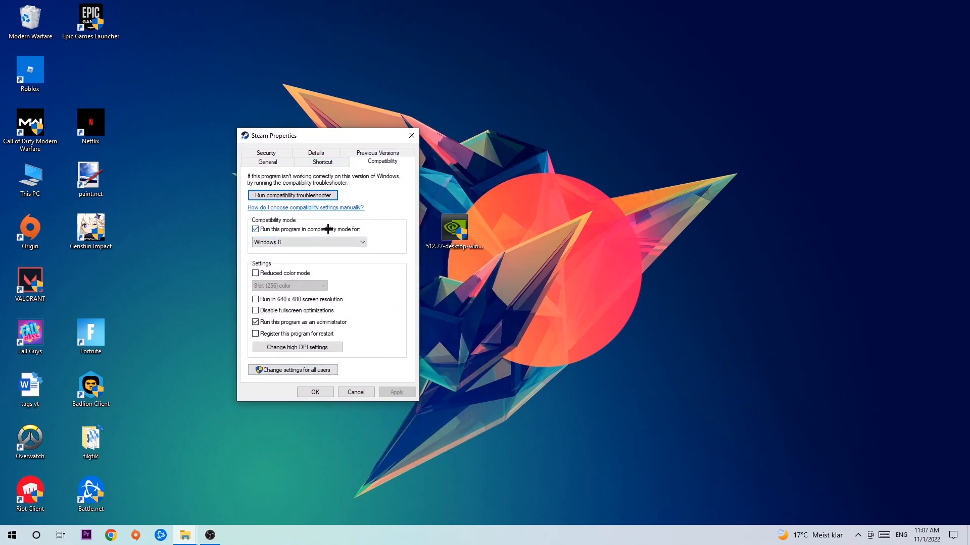
mouse_move(315, 299)
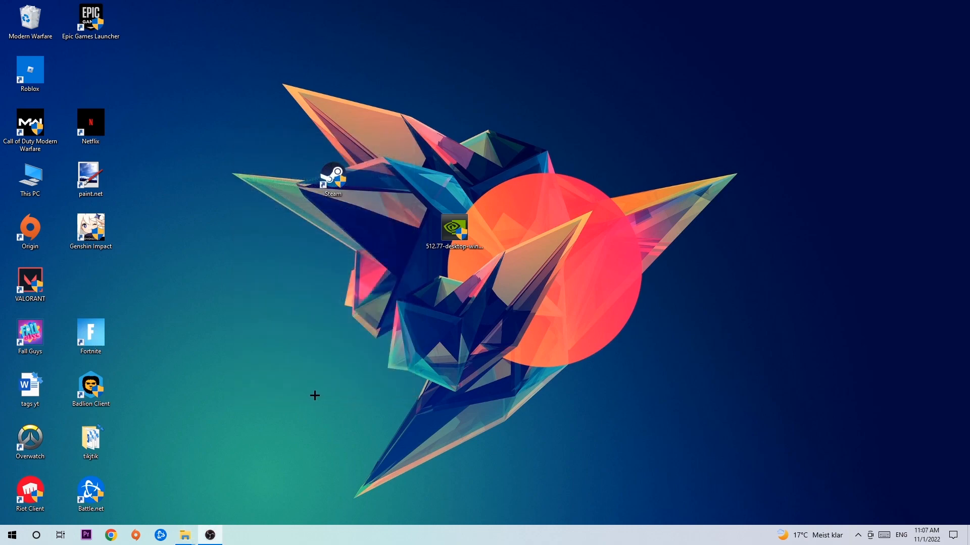
mouse_move(326, 387)
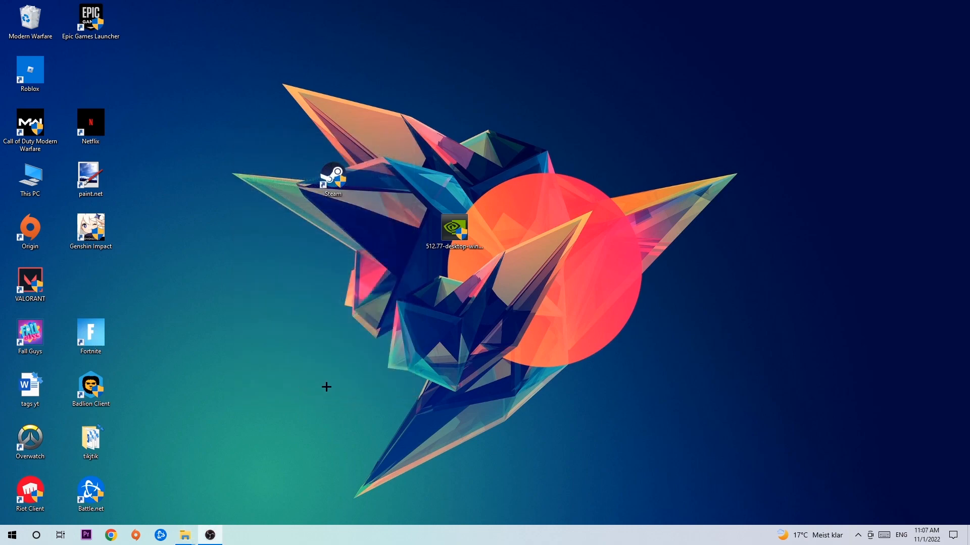
left_click(332, 179)
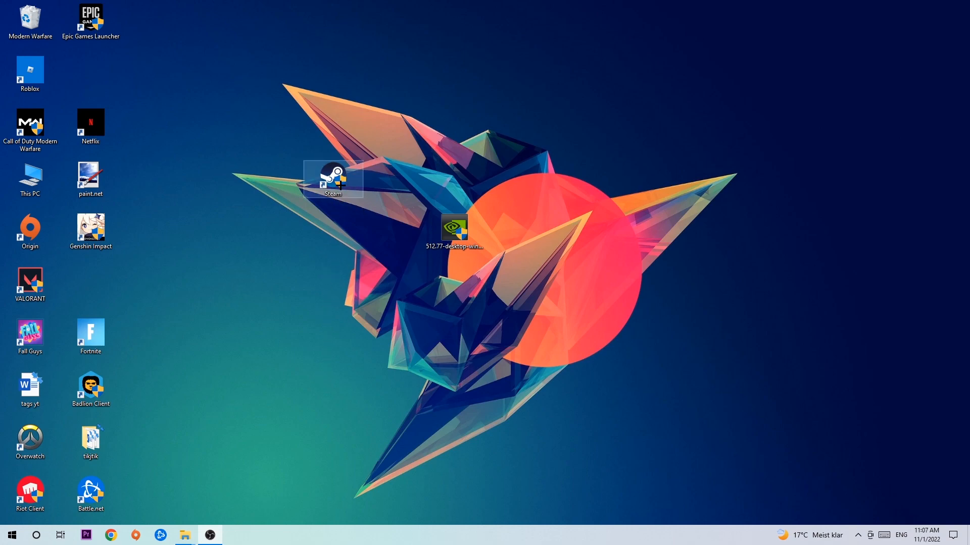
left_click_drag(332, 180, 454, 180)
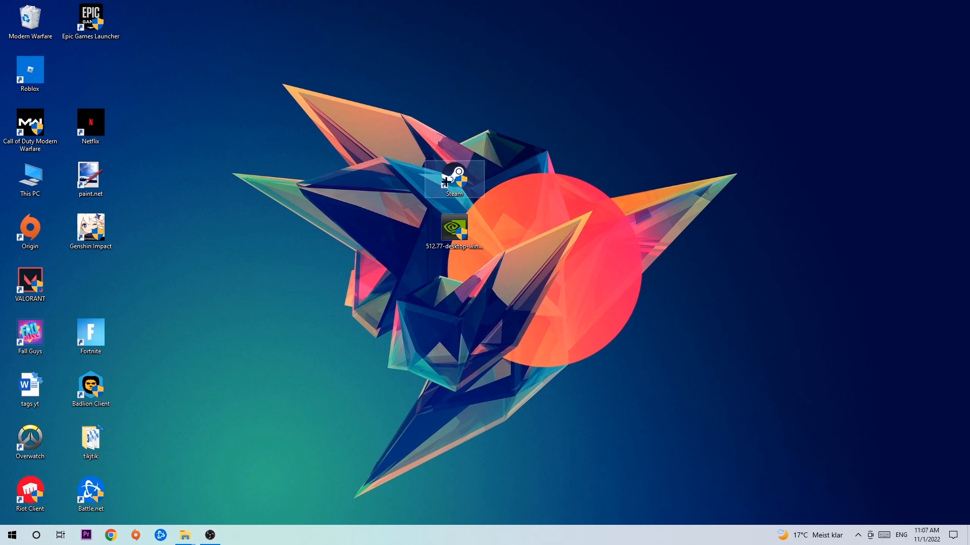
left_click_drag(455, 180, 332, 180)
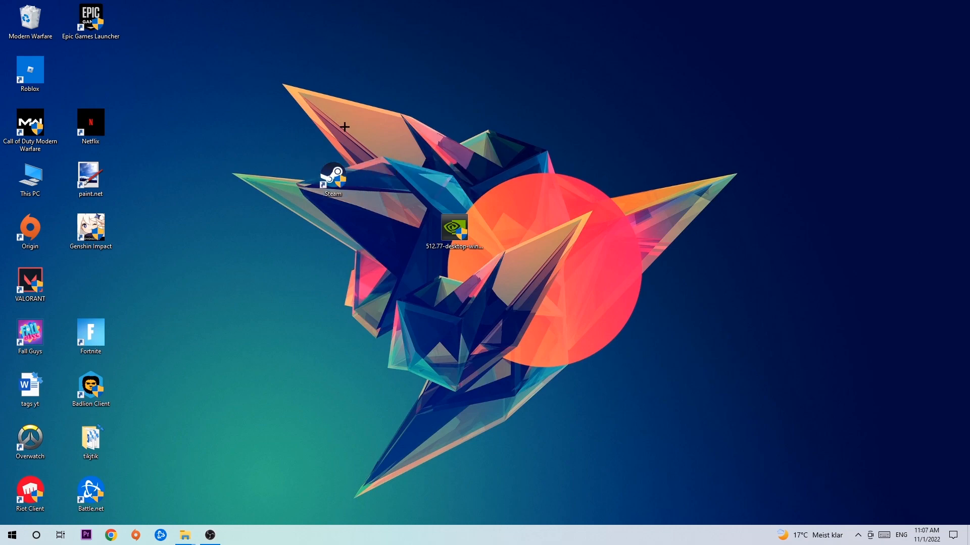